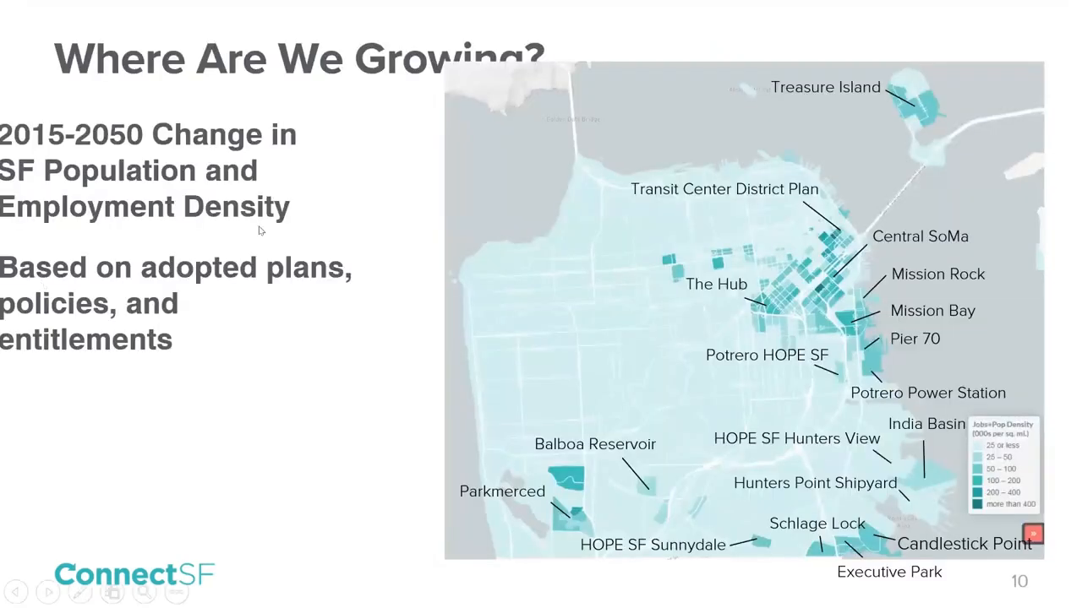
{"action": "mouse_move", "coordinate": [271, 234]}
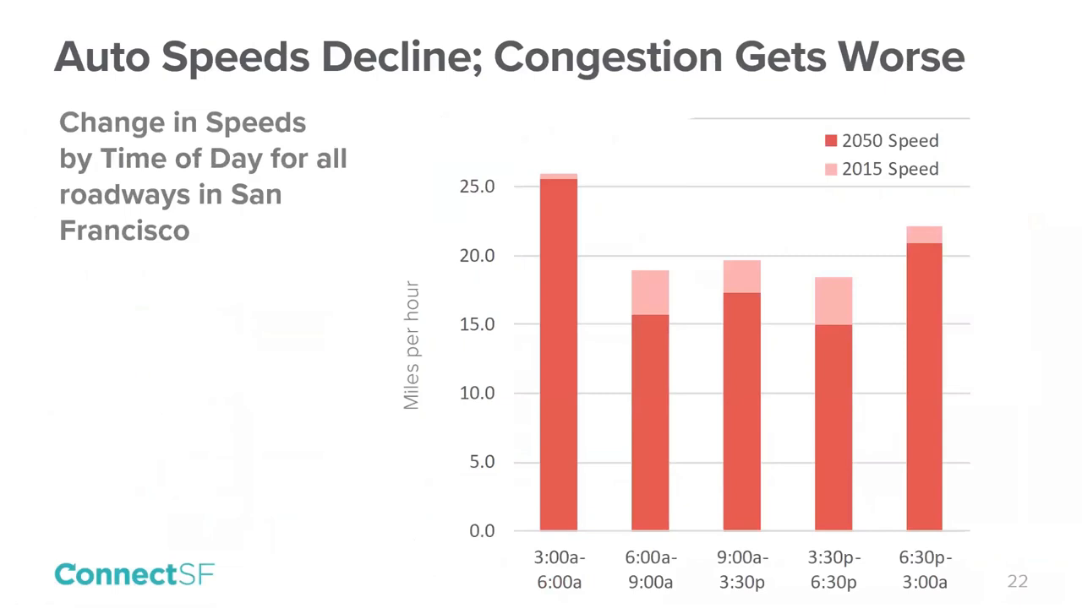
Step: Switch the Choose Year setting to Change so the map shows the 2015–2050 VMT per person difference
{"action": "key", "text": "right"}
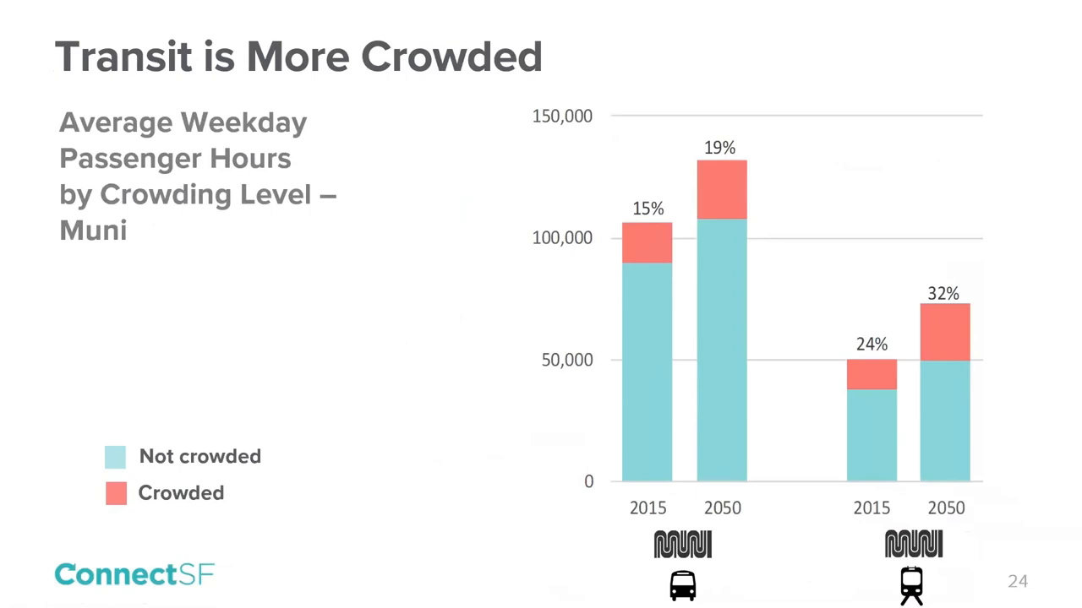
{"action": "key", "text": "right"}
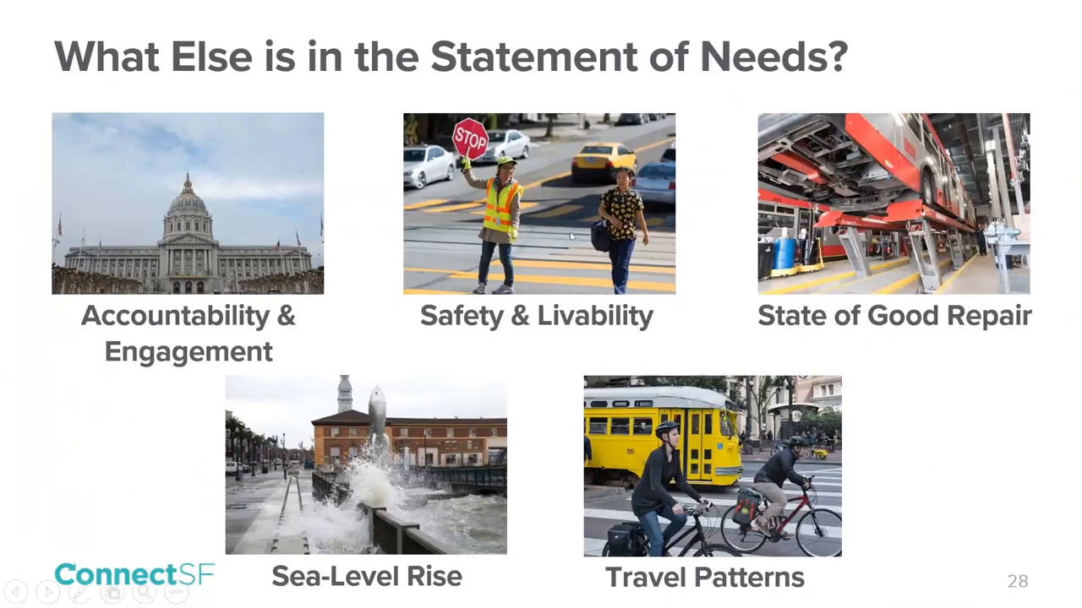
{"action": "mouse_move", "coordinate": [351, 355]}
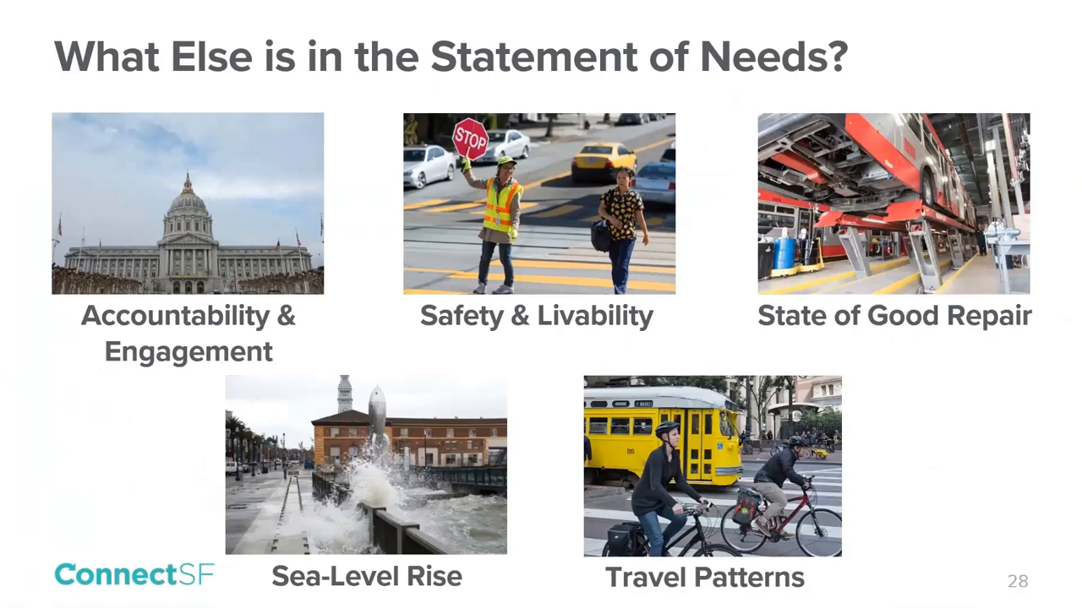
{"action": "mouse_move", "coordinate": [380, 334]}
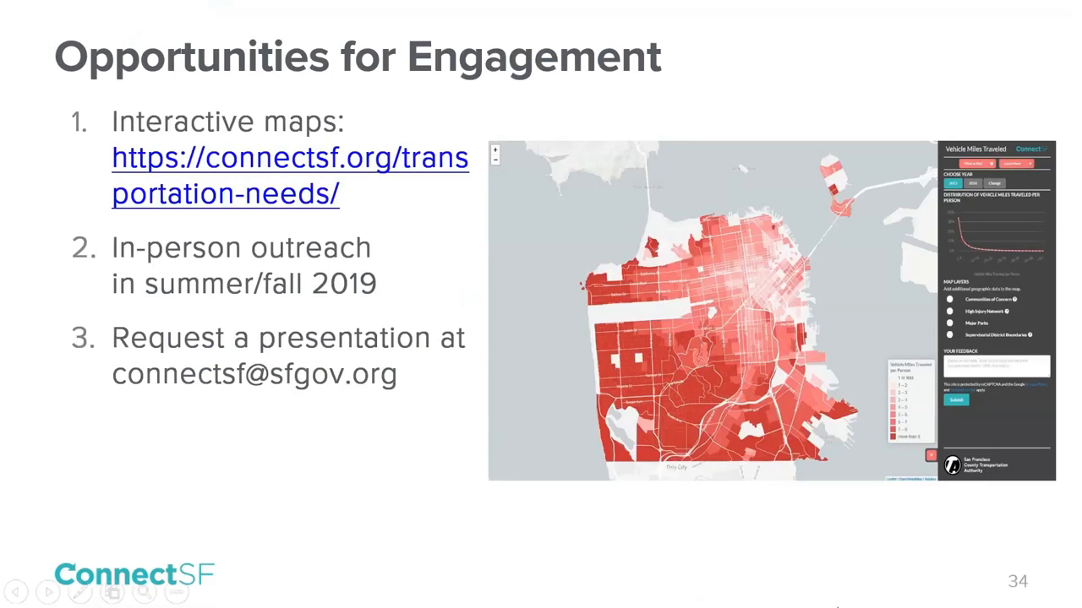
{"action": "mouse_move", "coordinate": [801, 568]}
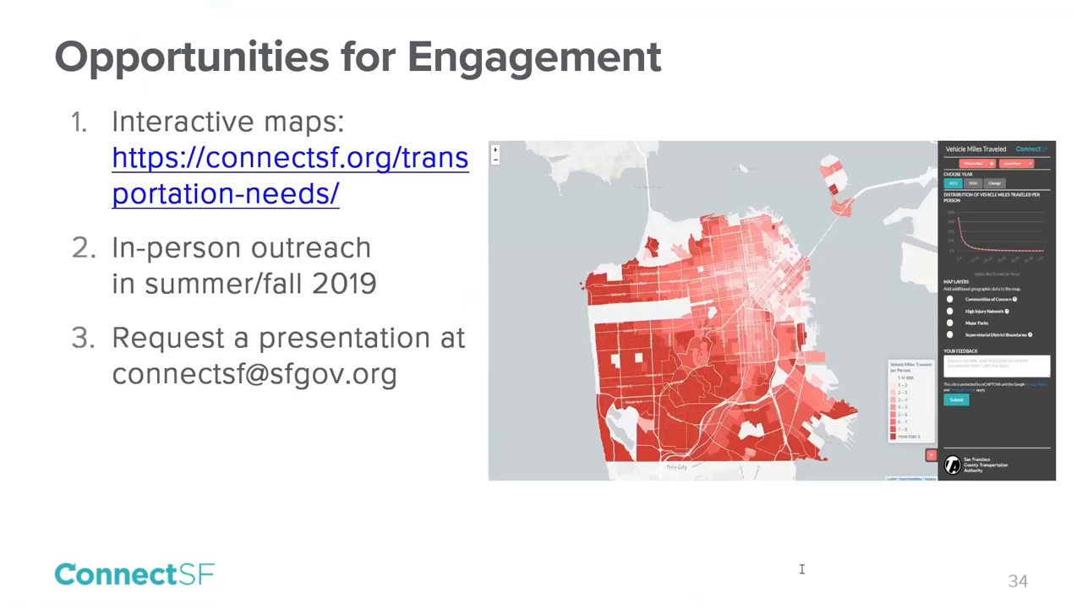
{"action": "mouse_move", "coordinate": [389, 396]}
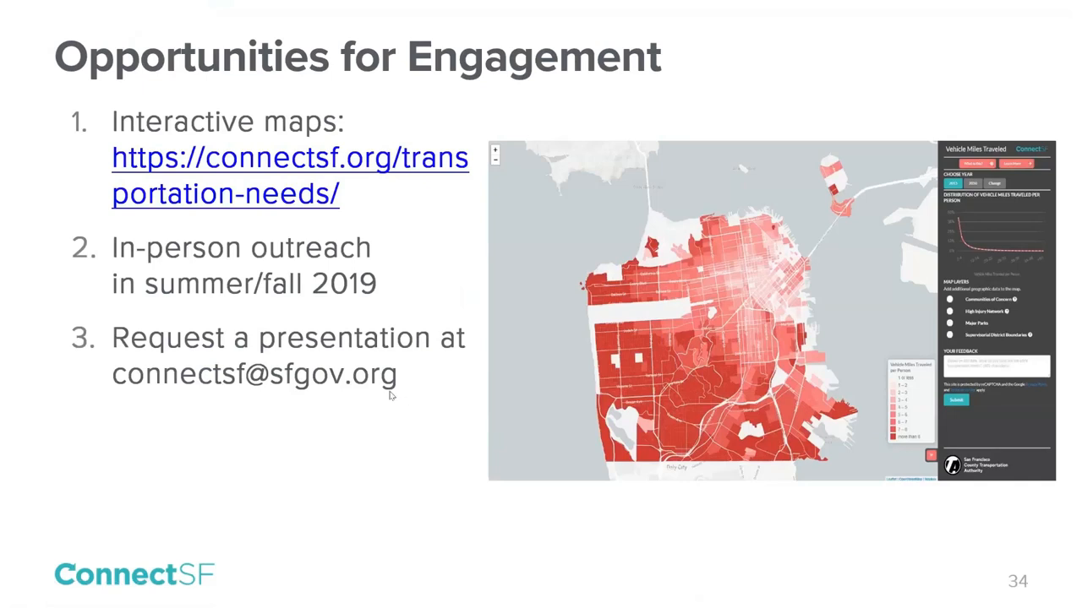
{"action": "mouse_move", "coordinate": [376, 10]}
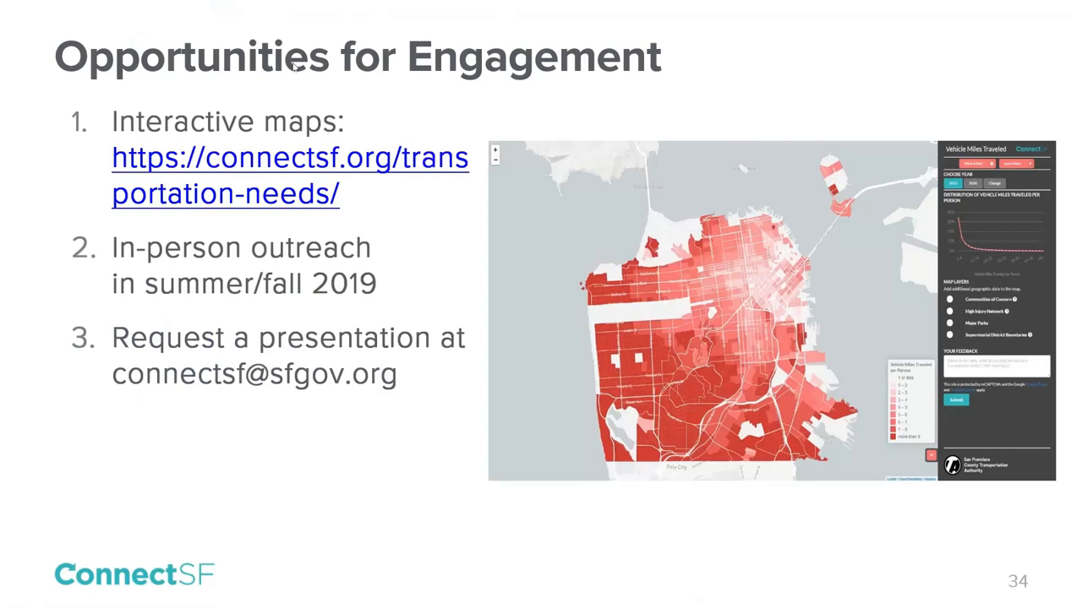
{"action": "mouse_move", "coordinate": [299, 108]}
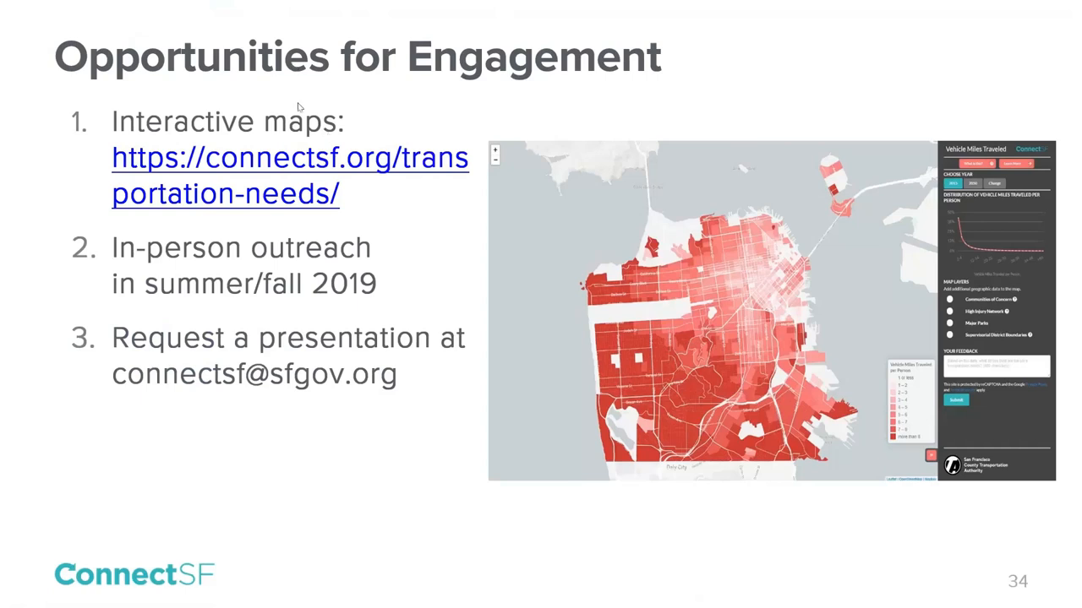
{"action": "mouse_move", "coordinate": [297, 106]}
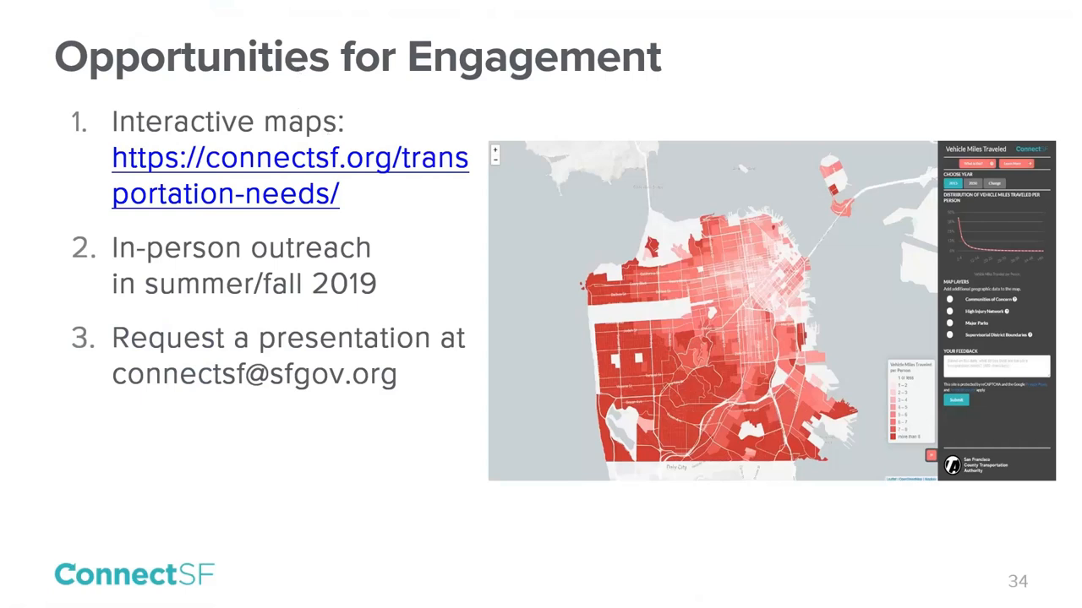
{"action": "mouse_move", "coordinate": [251, 18]}
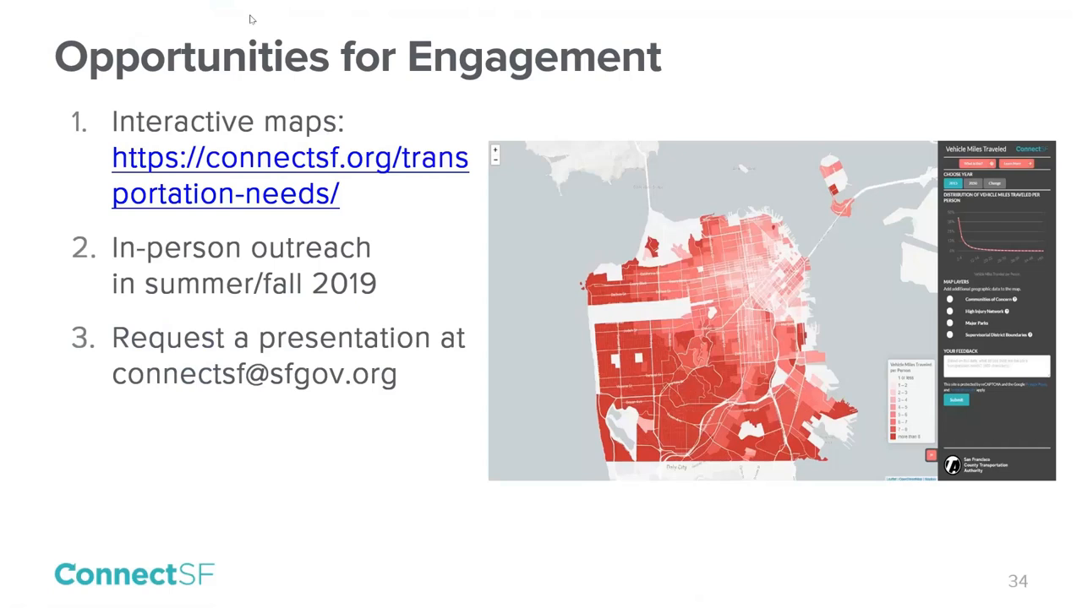
{"action": "mouse_move", "coordinate": [250, 71]}
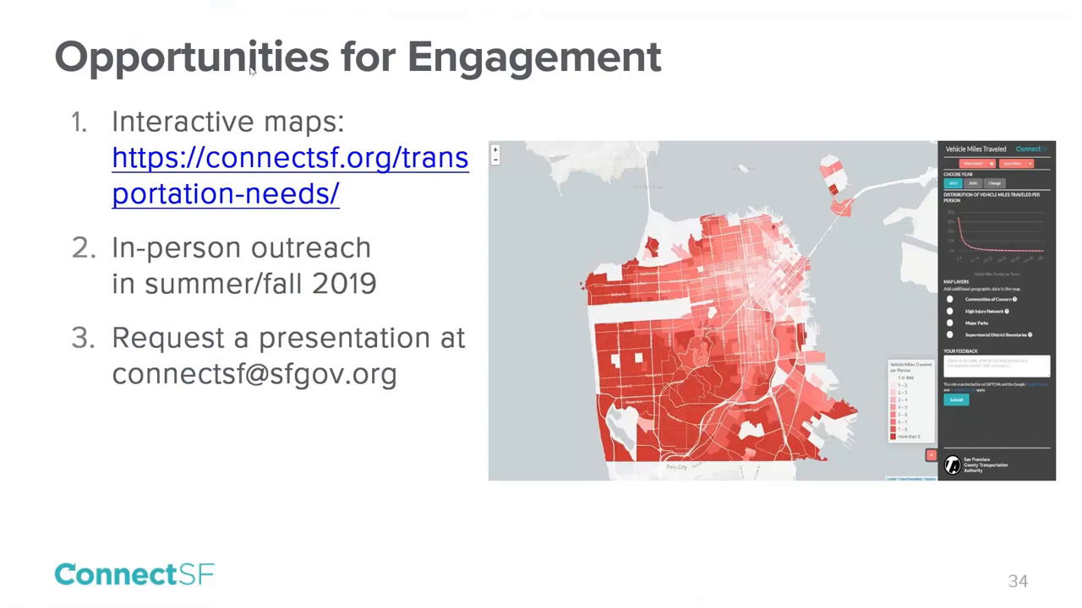
{"action": "mouse_move", "coordinate": [251, 86]}
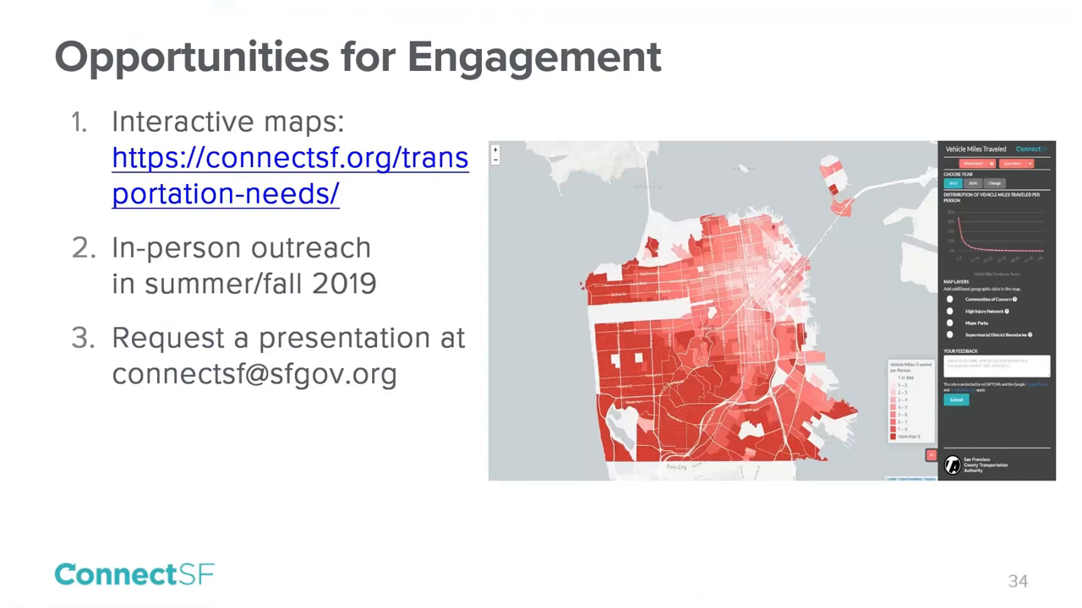
{"action": "mouse_move", "coordinate": [131, 7]}
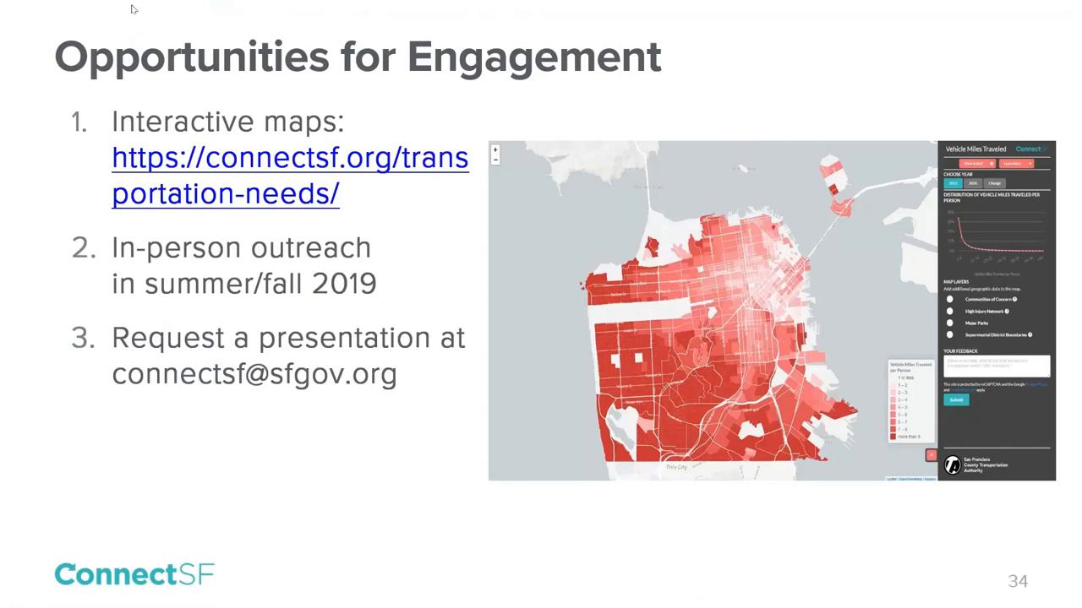
{"action": "mouse_move", "coordinate": [352, 40]}
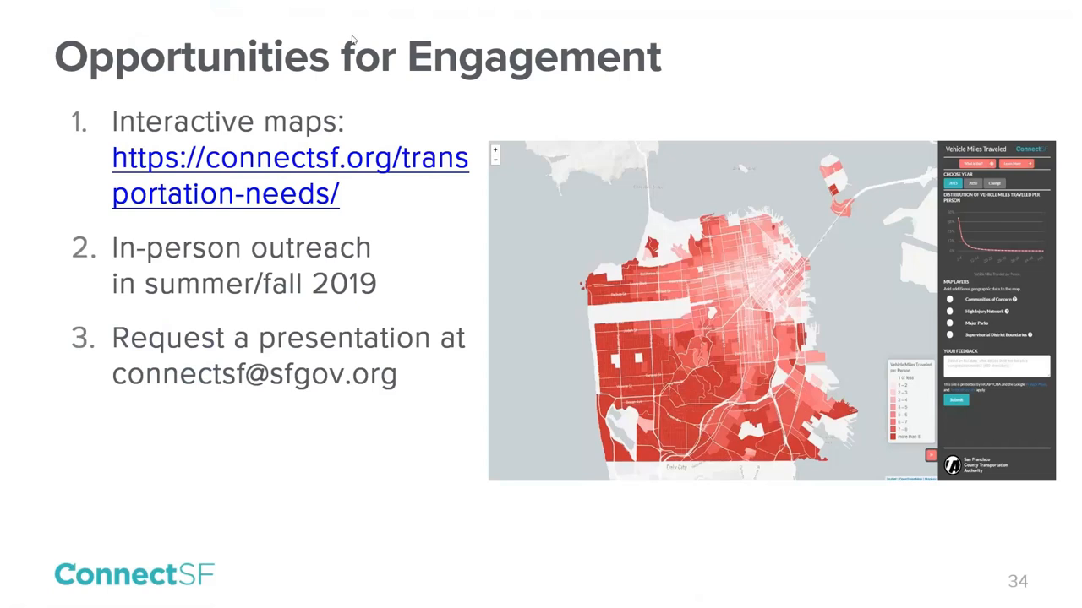
{"action": "mouse_move", "coordinate": [304, 34]}
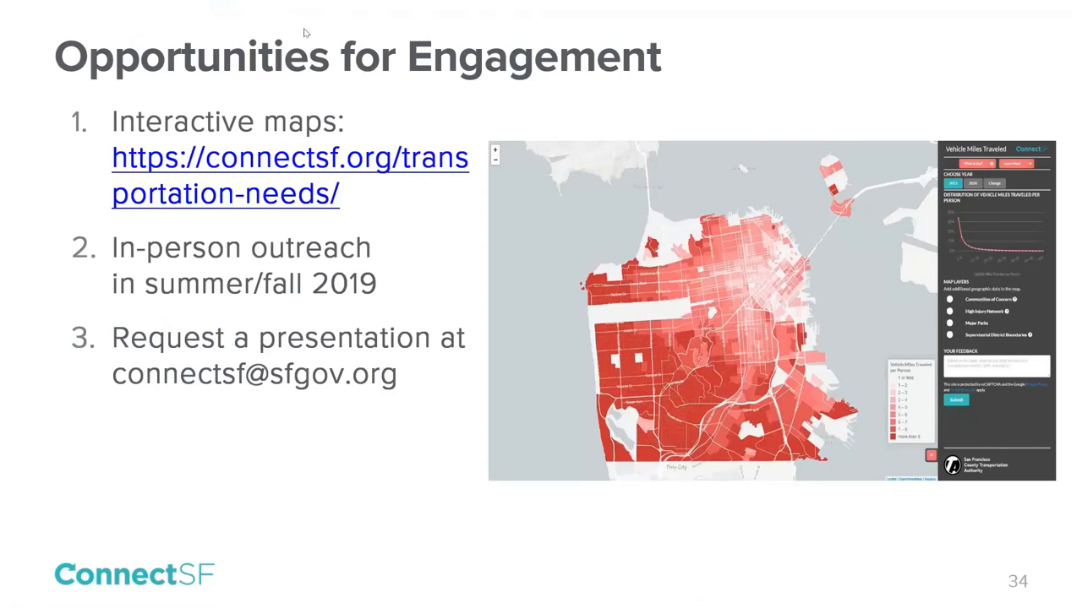
{"action": "mouse_move", "coordinate": [250, 20]}
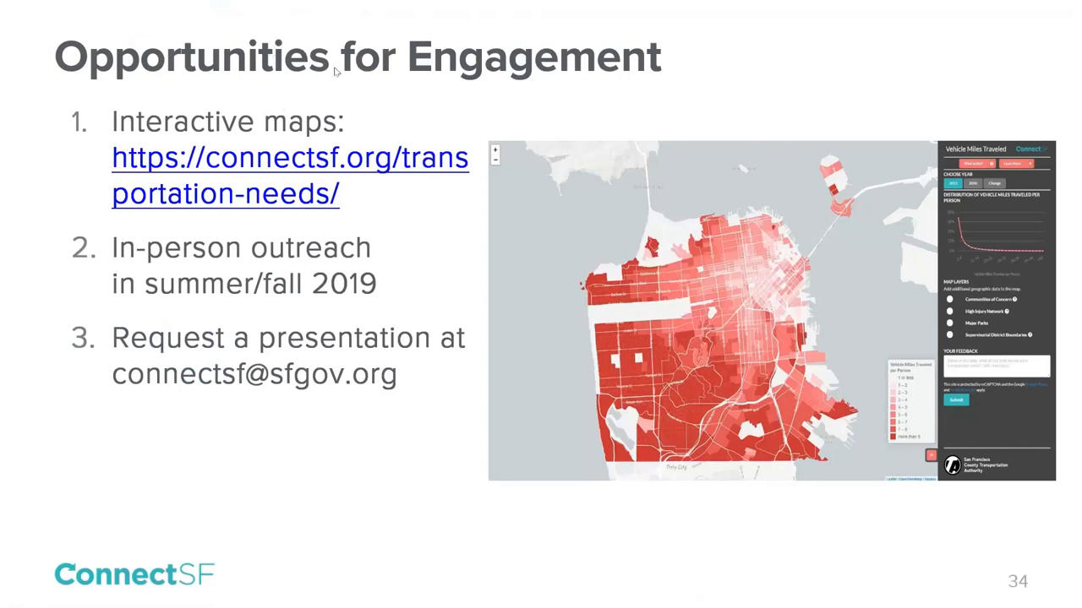
{"action": "mouse_move", "coordinate": [228, 48]}
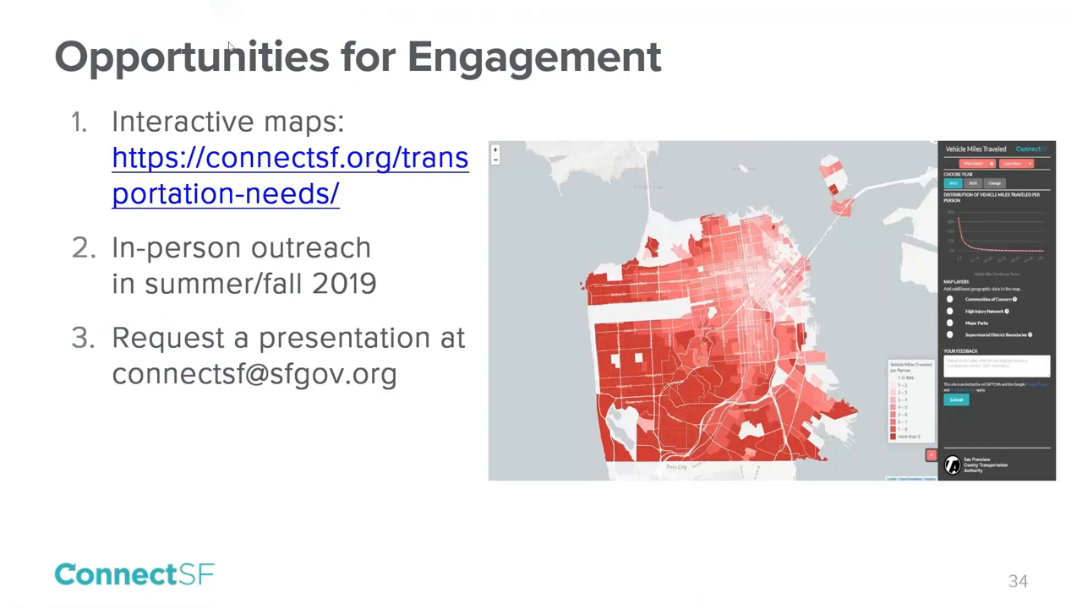
{"action": "mouse_move", "coordinate": [321, 17]}
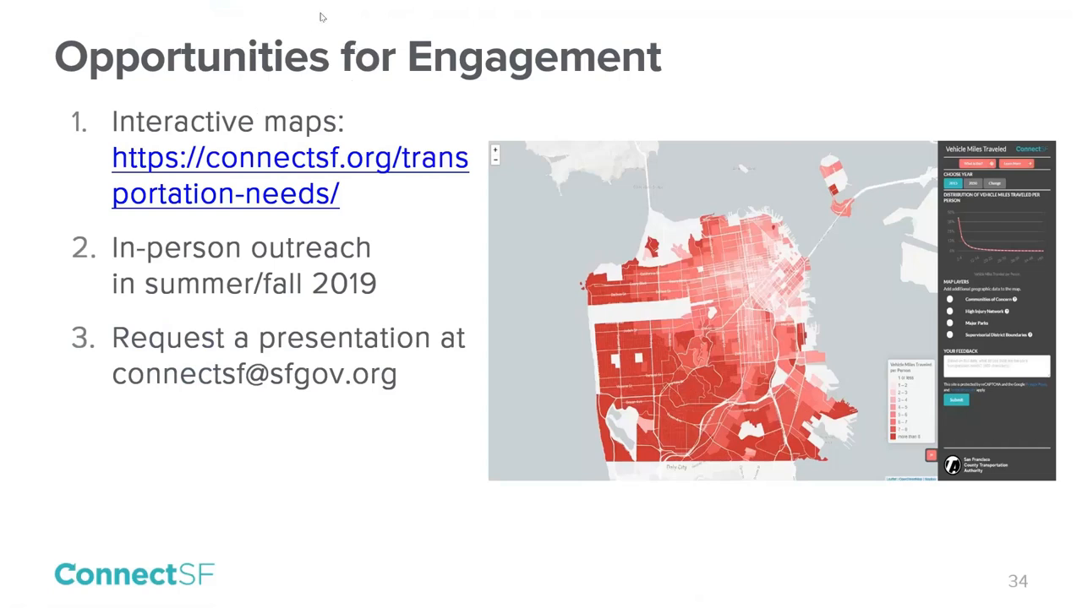
{"action": "mouse_move", "coordinate": [261, 96]}
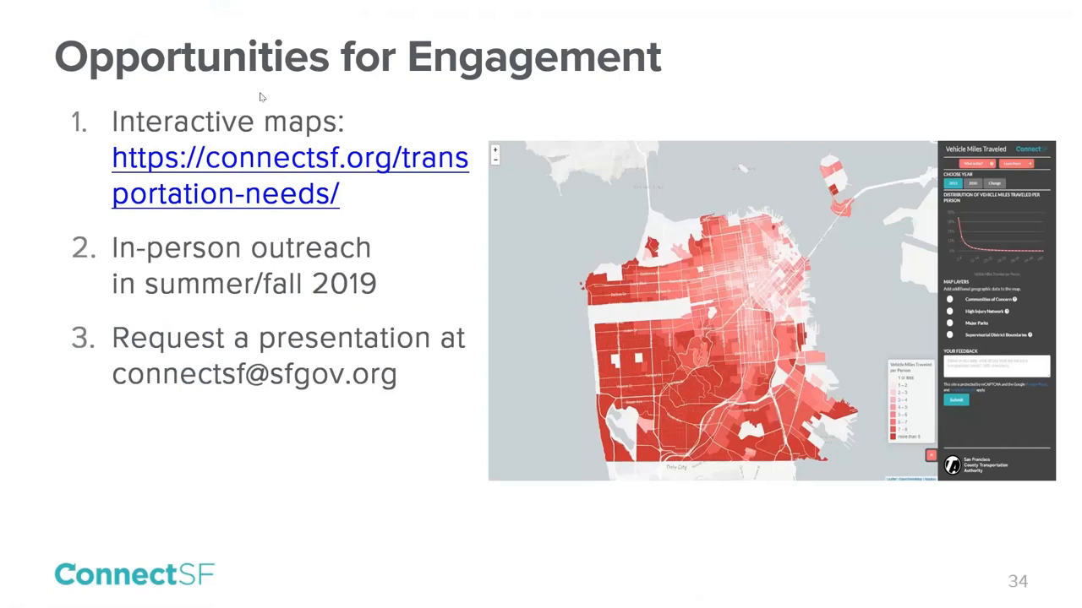
{"action": "mouse_move", "coordinate": [228, 66]}
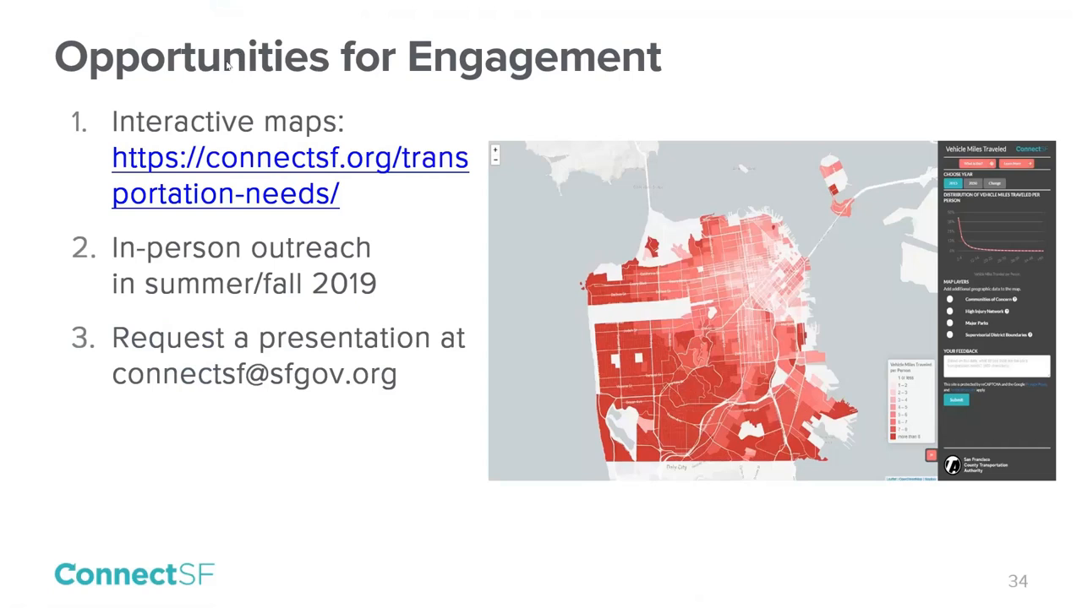
{"action": "mouse_move", "coordinate": [226, 77]}
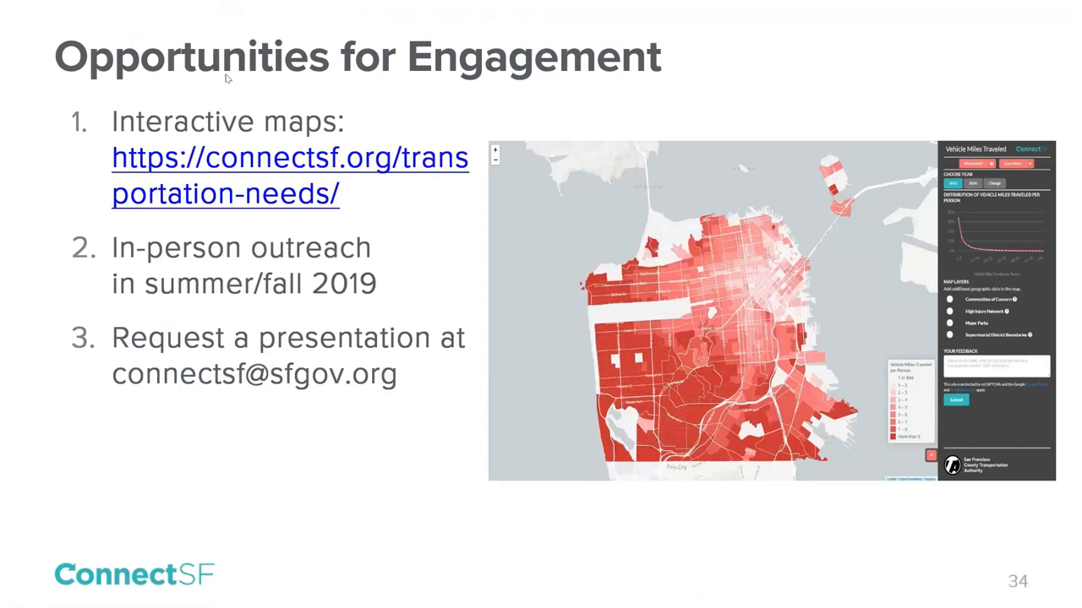
{"action": "mouse_move", "coordinate": [283, 27]}
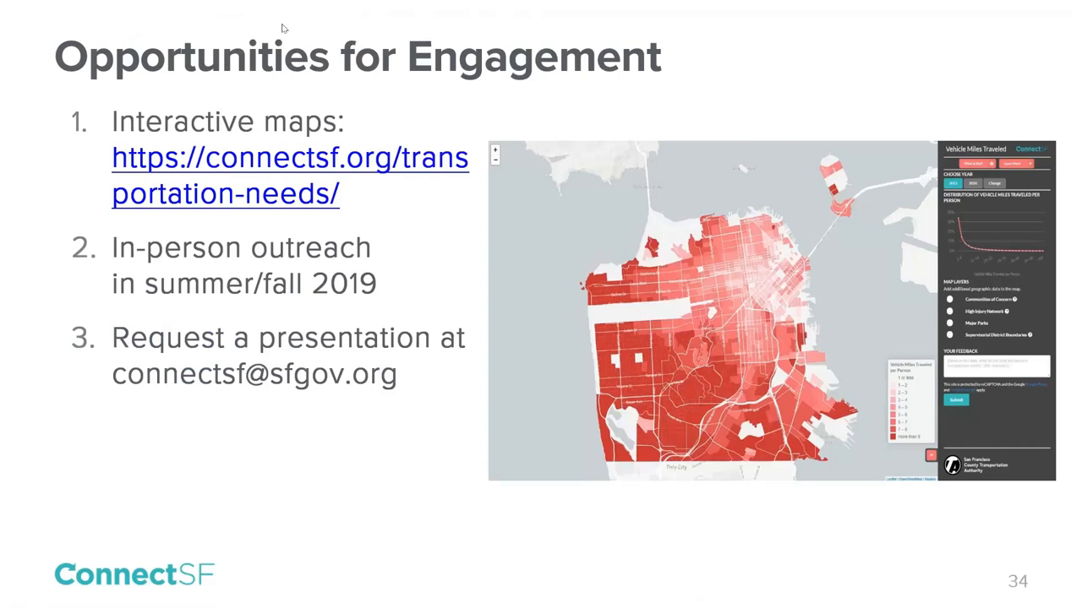
{"action": "mouse_move", "coordinate": [442, 22]}
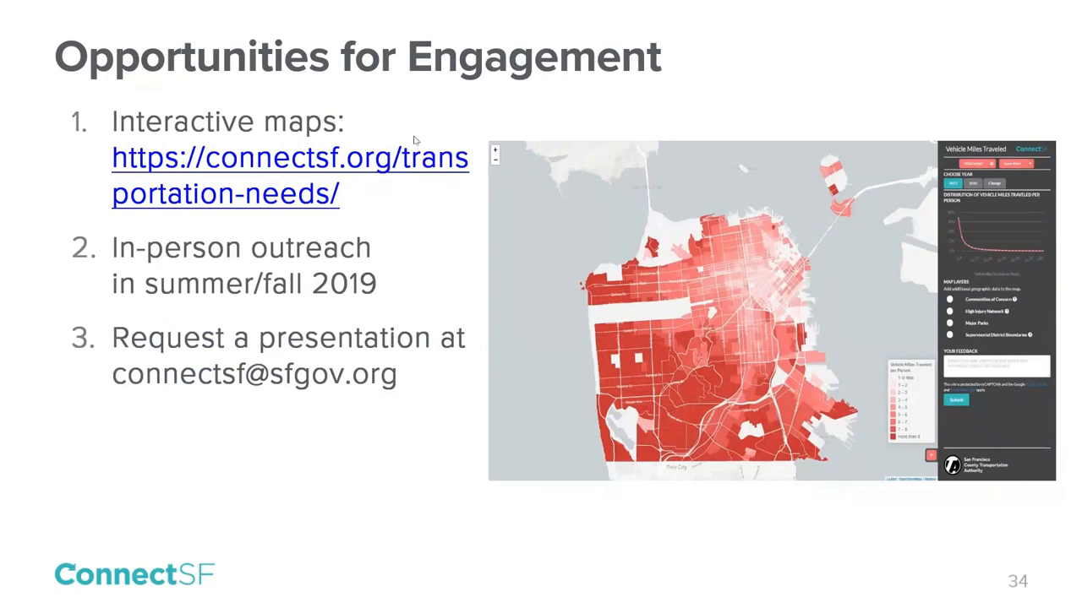
{"action": "mouse_move", "coordinate": [349, 173]}
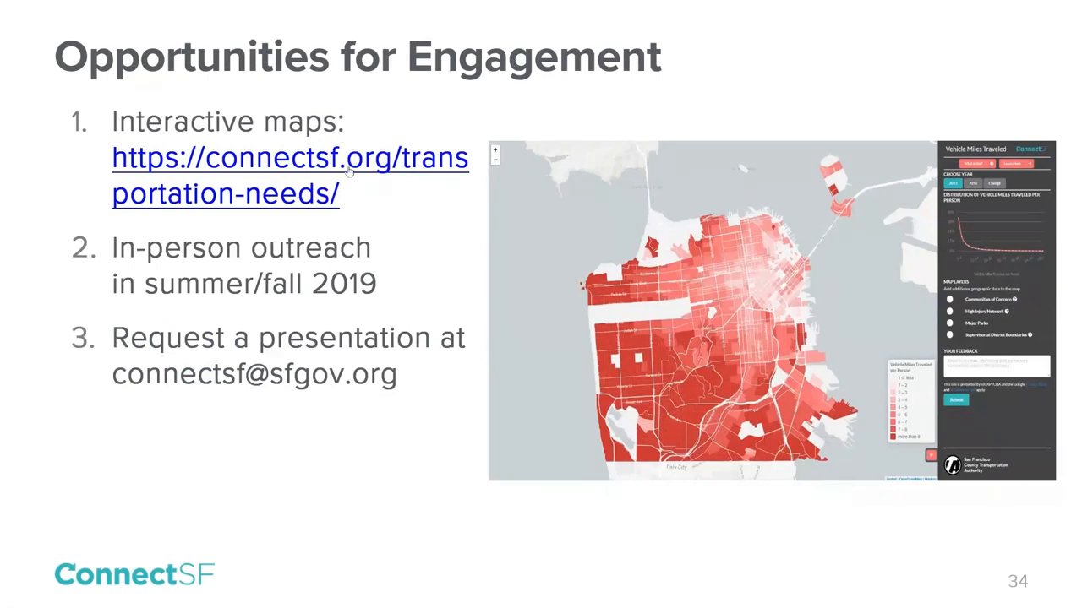
{"action": "mouse_move", "coordinate": [269, 80]}
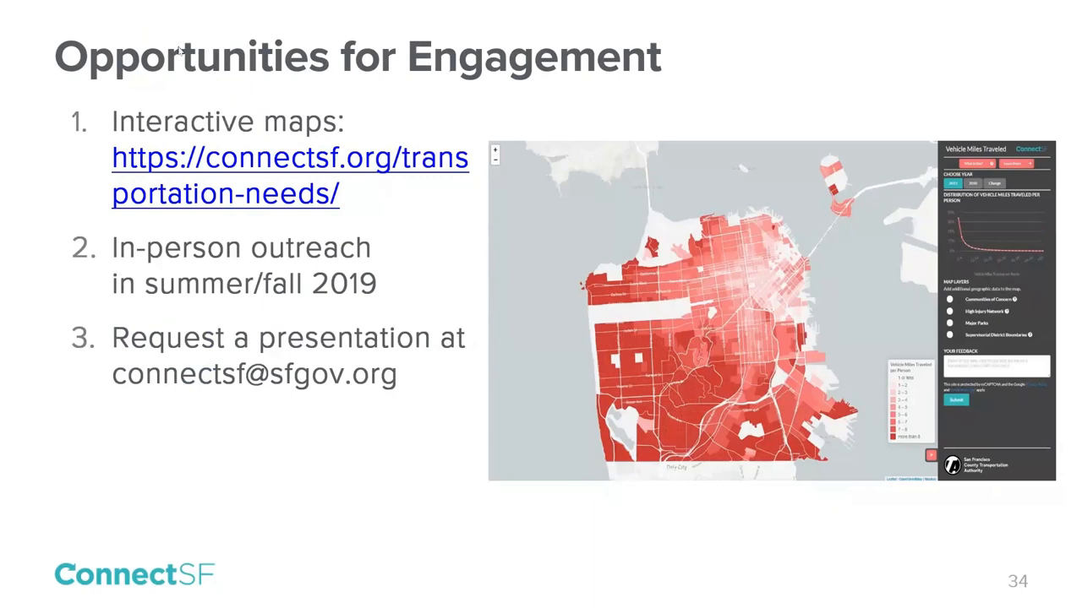
{"action": "mouse_move", "coordinate": [211, 178]}
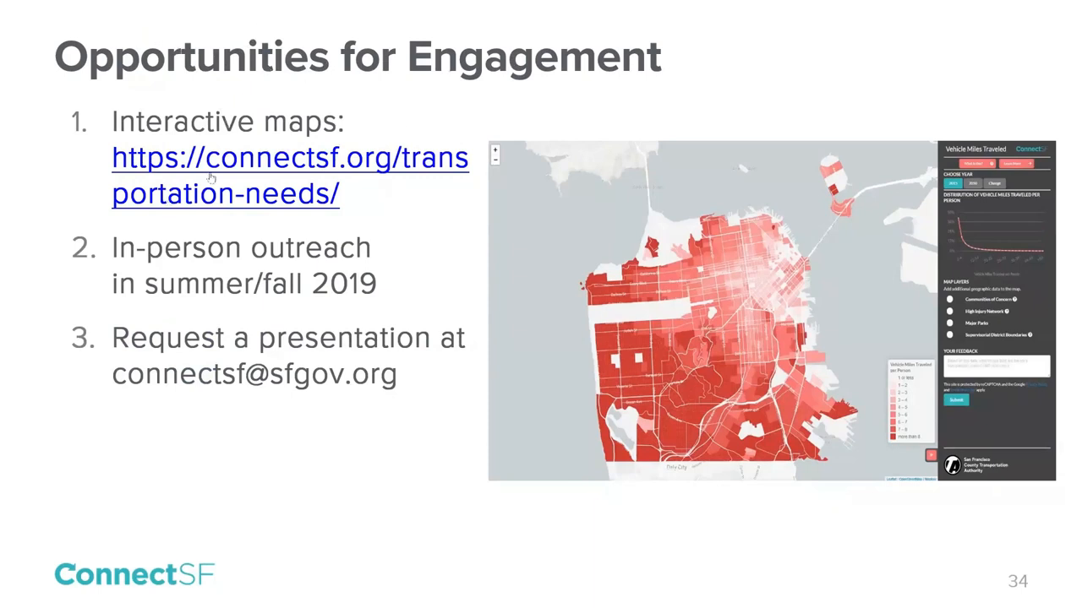
{"action": "mouse_move", "coordinate": [193, 69]}
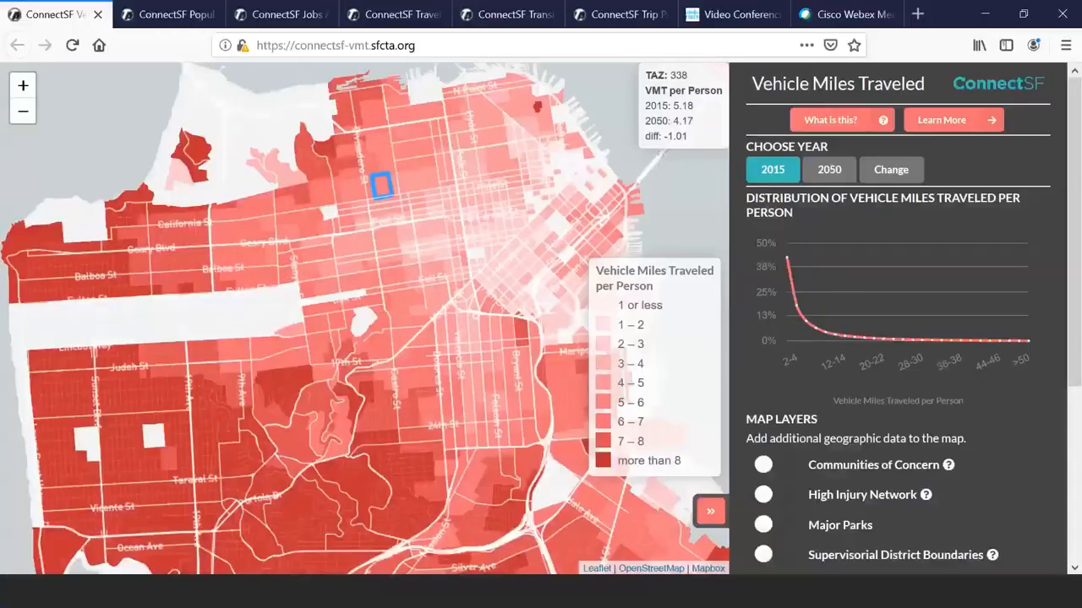
{"action": "left_click", "coordinate": [517, 272]}
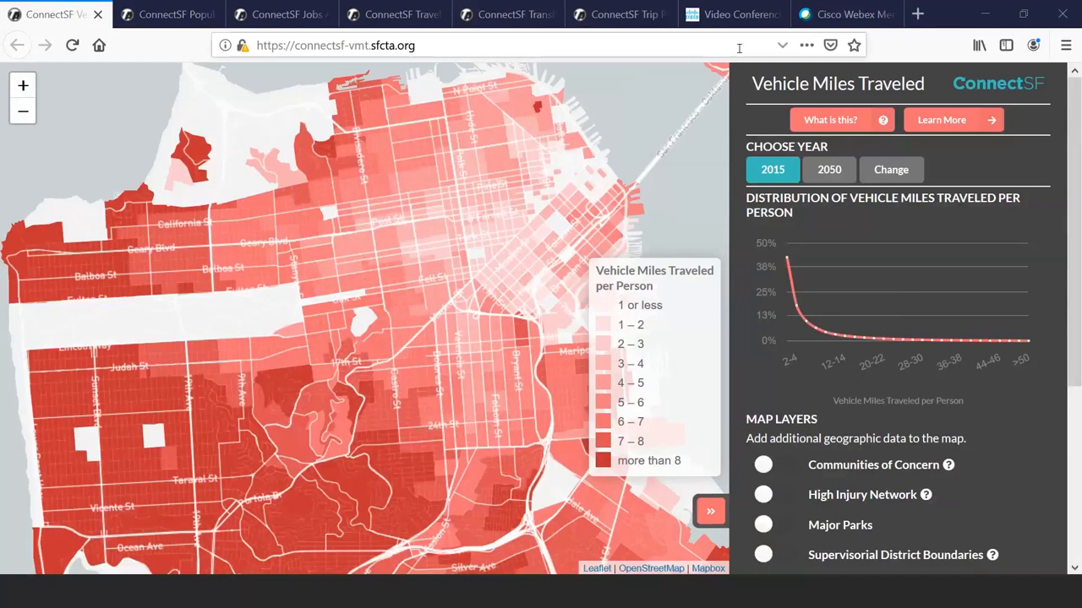
{"action": "mouse_move", "coordinate": [883, 338]}
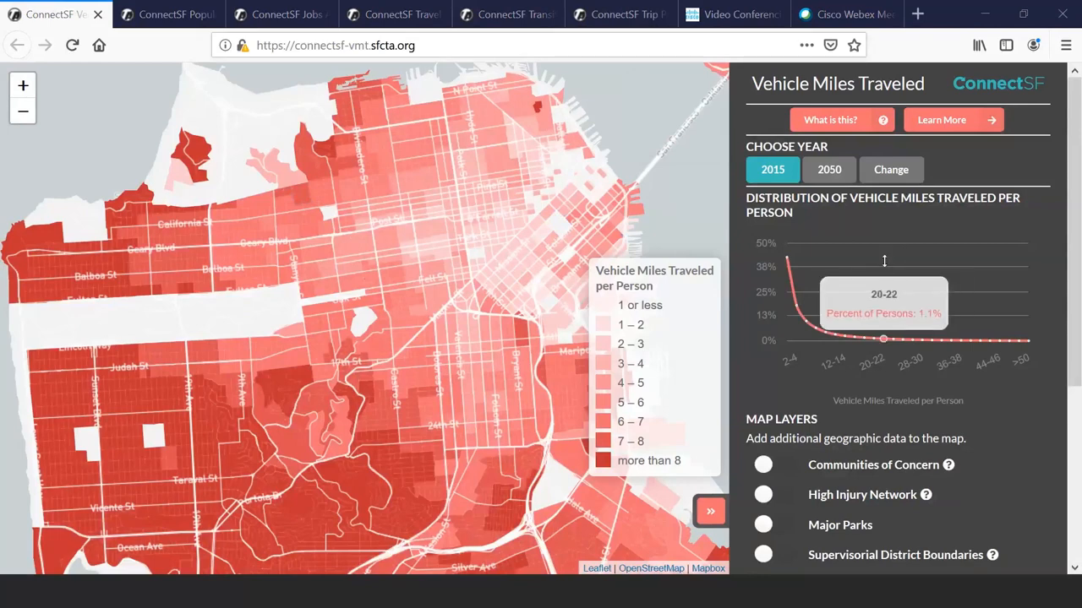
{"action": "mouse_move", "coordinate": [903, 137]}
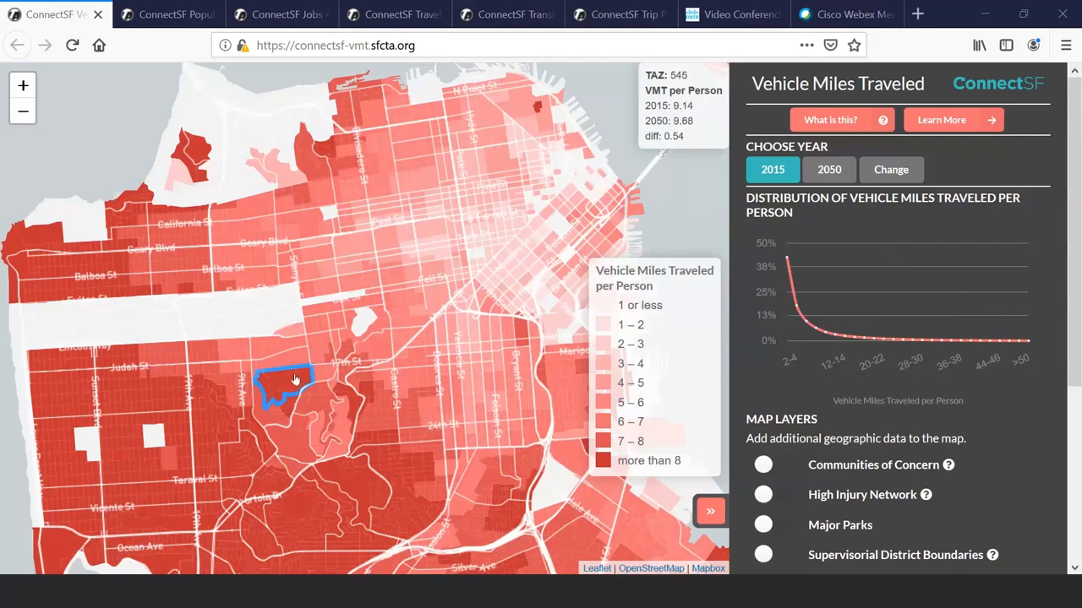
{"action": "left_click", "coordinate": [291, 385]}
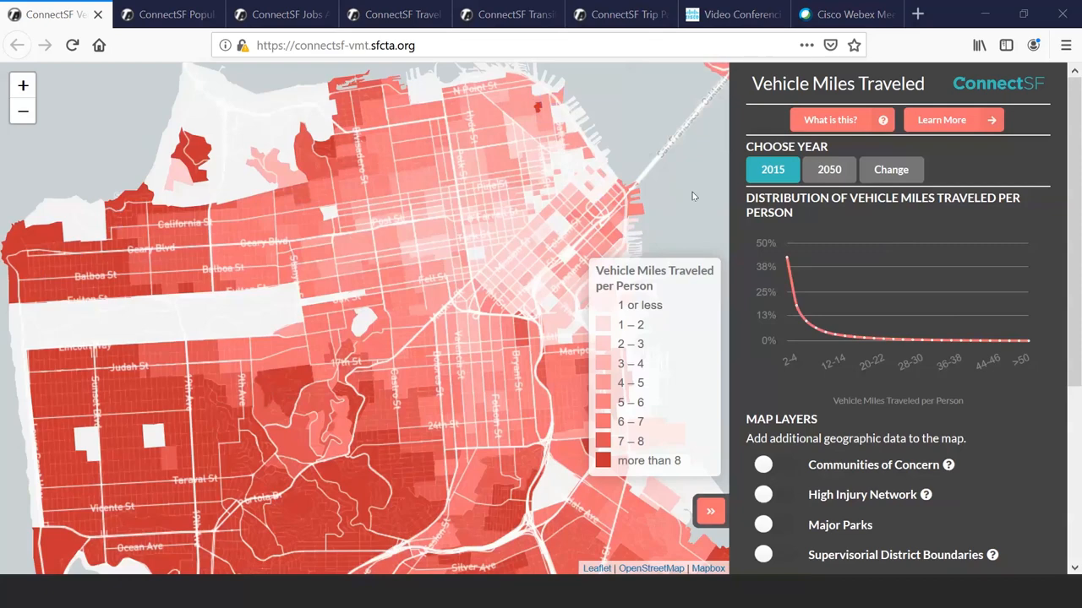
{"action": "left_click", "coordinate": [304, 507]}
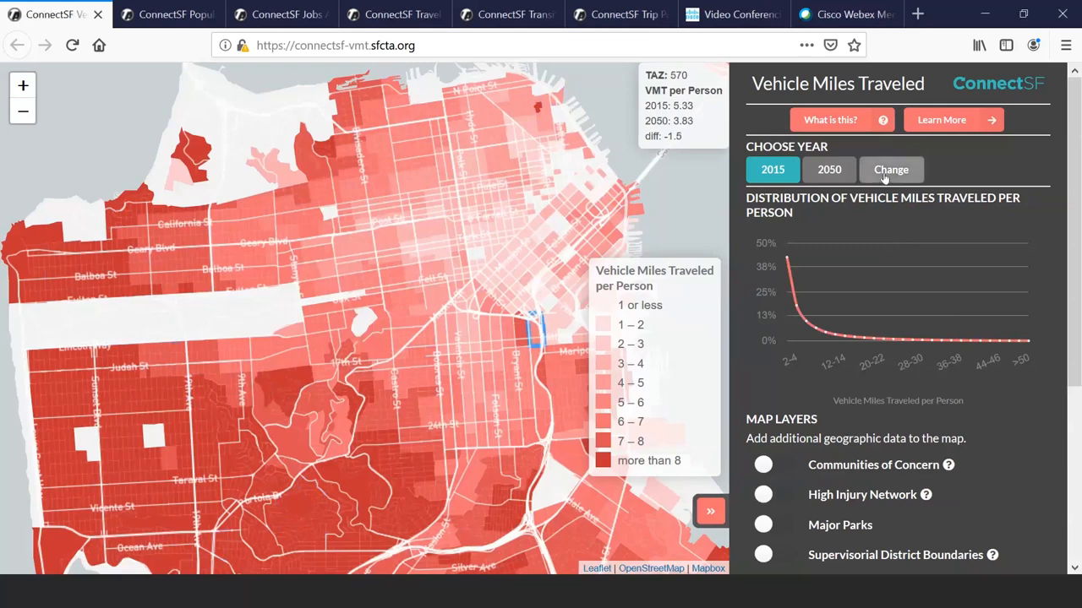
{"action": "left_click", "coordinate": [891, 169]}
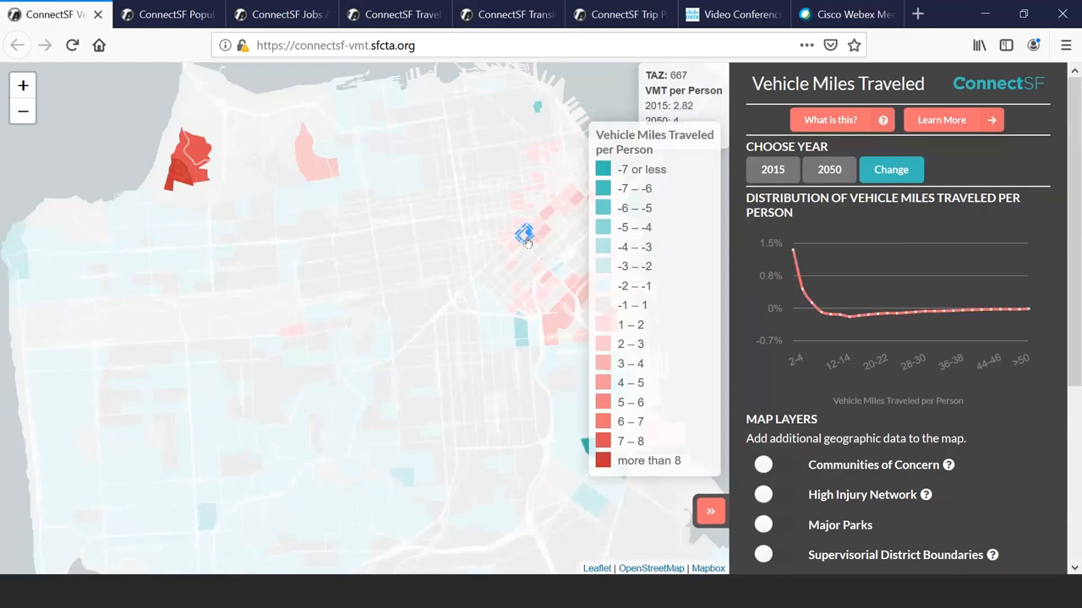
{"action": "mouse_move", "coordinate": [527, 243]}
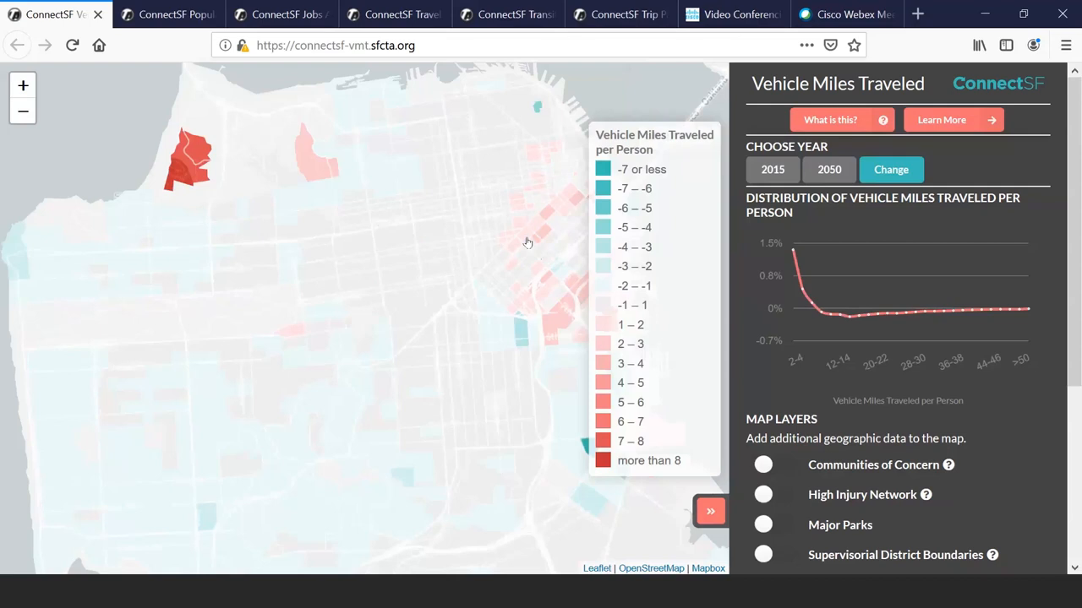
{"action": "mouse_move", "coordinate": [504, 253]}
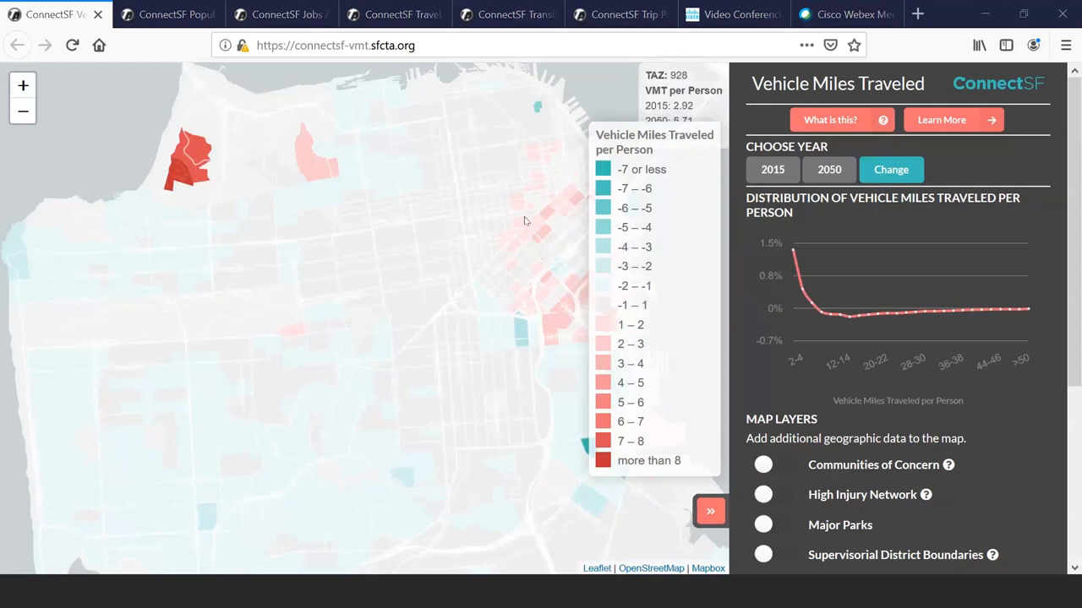
Step: Turn on the Communities of Concern, High Injury Network, Major Parks and Supervisorial District Boundaries layers
{"action": "left_click", "coordinate": [762, 465]}
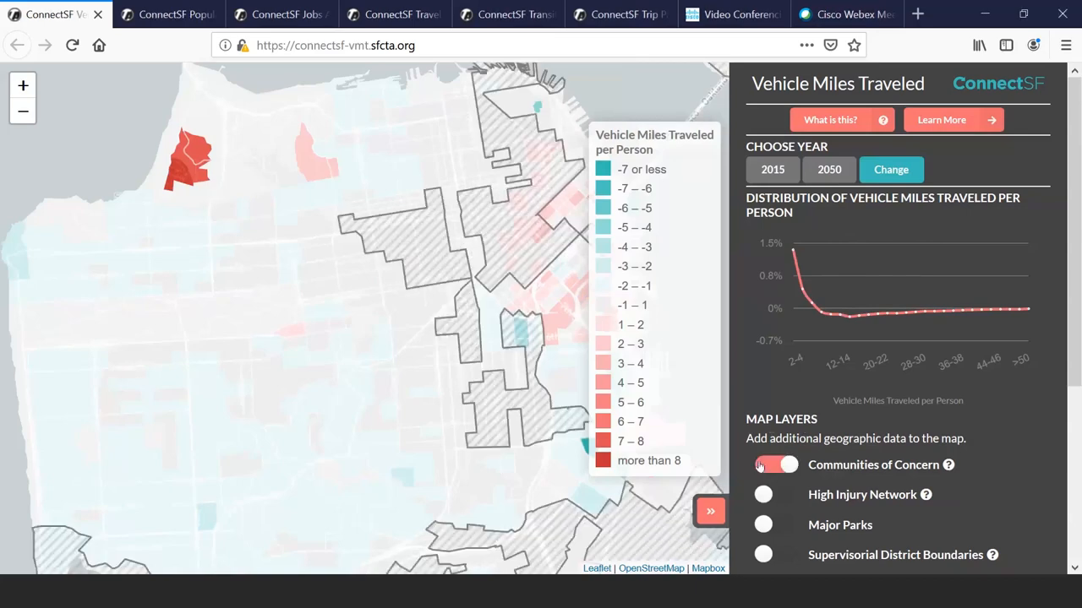
{"action": "left_click", "coordinate": [774, 493]}
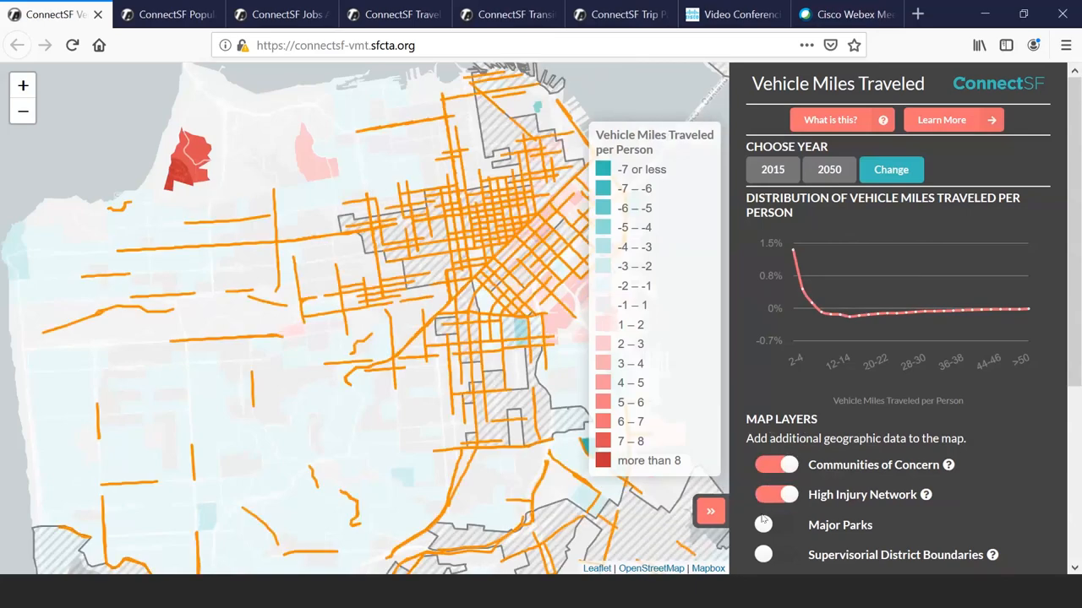
{"action": "left_click", "coordinate": [776, 524]}
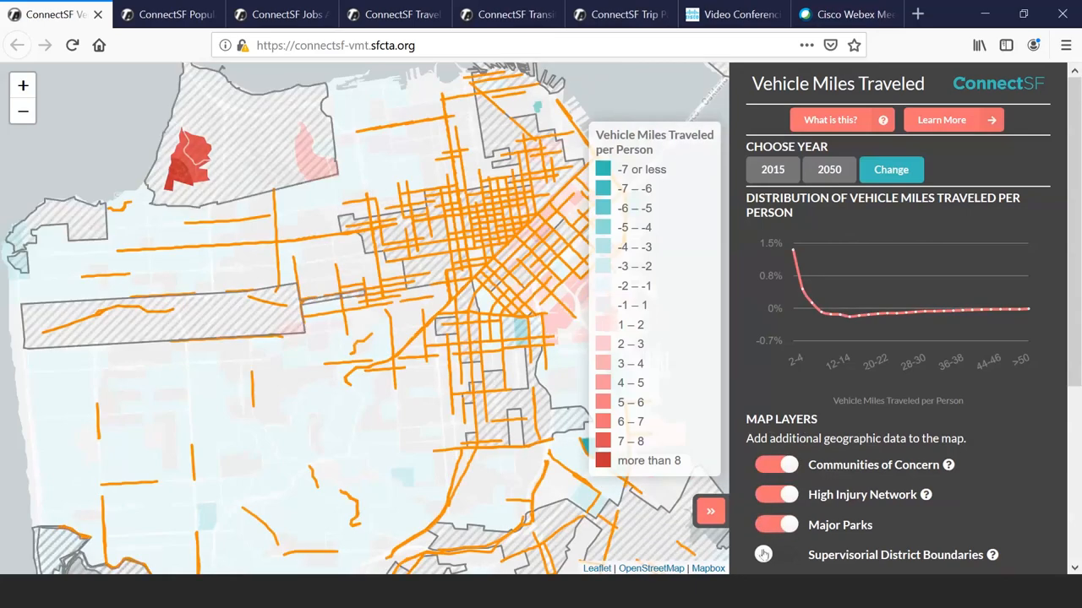
{"action": "left_click", "coordinate": [774, 554]}
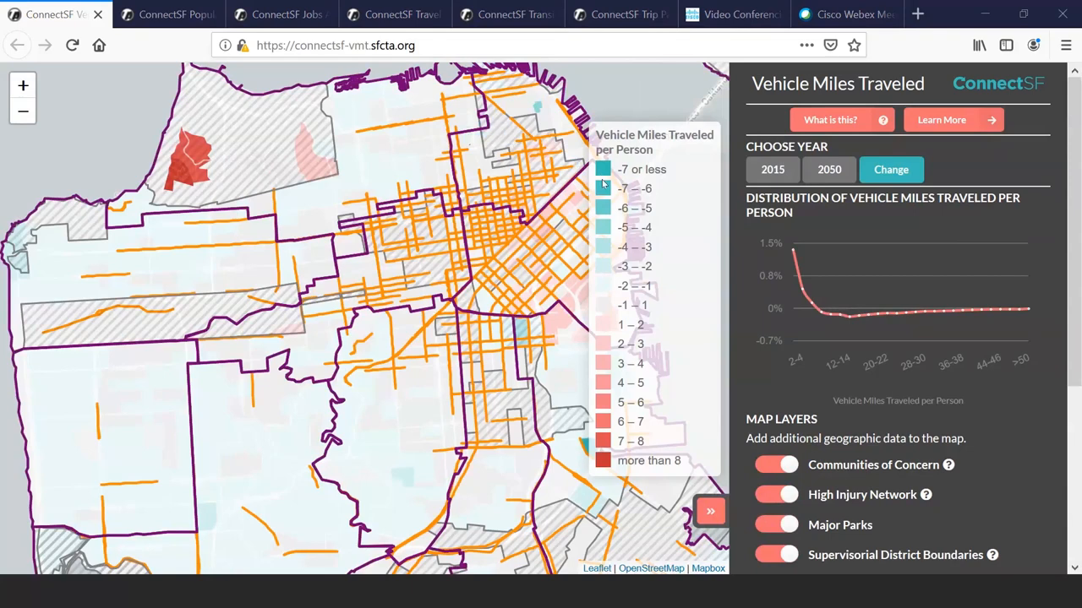
{"action": "mouse_move", "coordinate": [548, 211]}
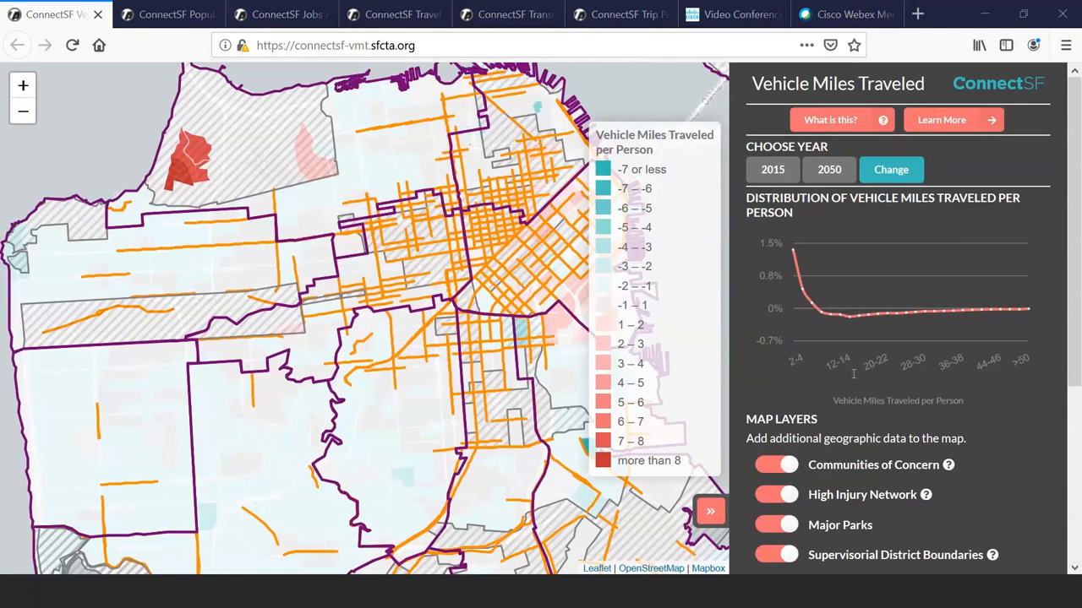
{"action": "mouse_move", "coordinate": [851, 270]}
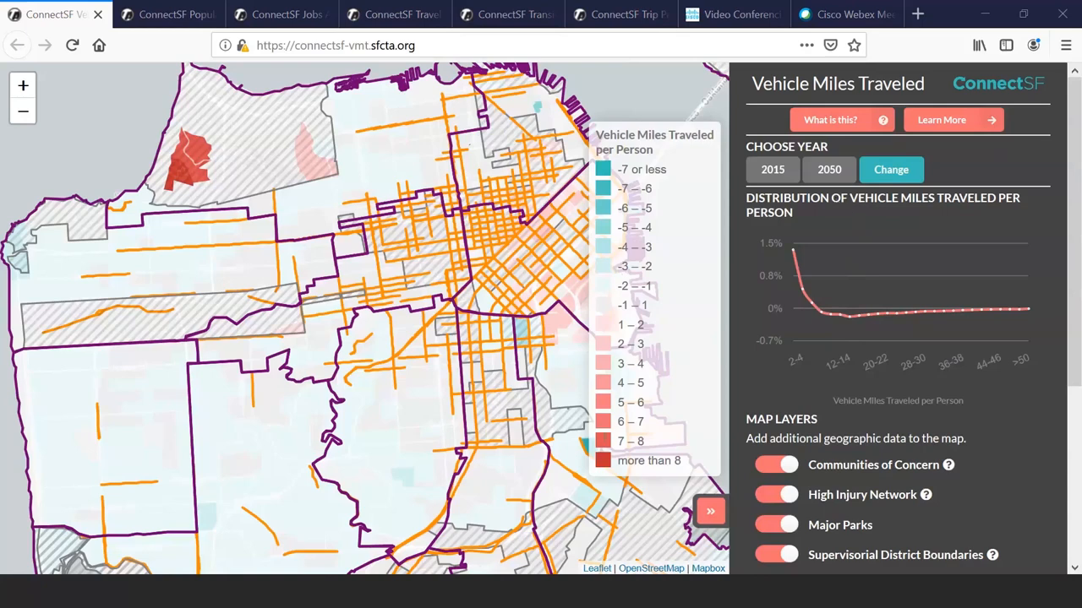
{"action": "mouse_move", "coordinate": [588, 470]}
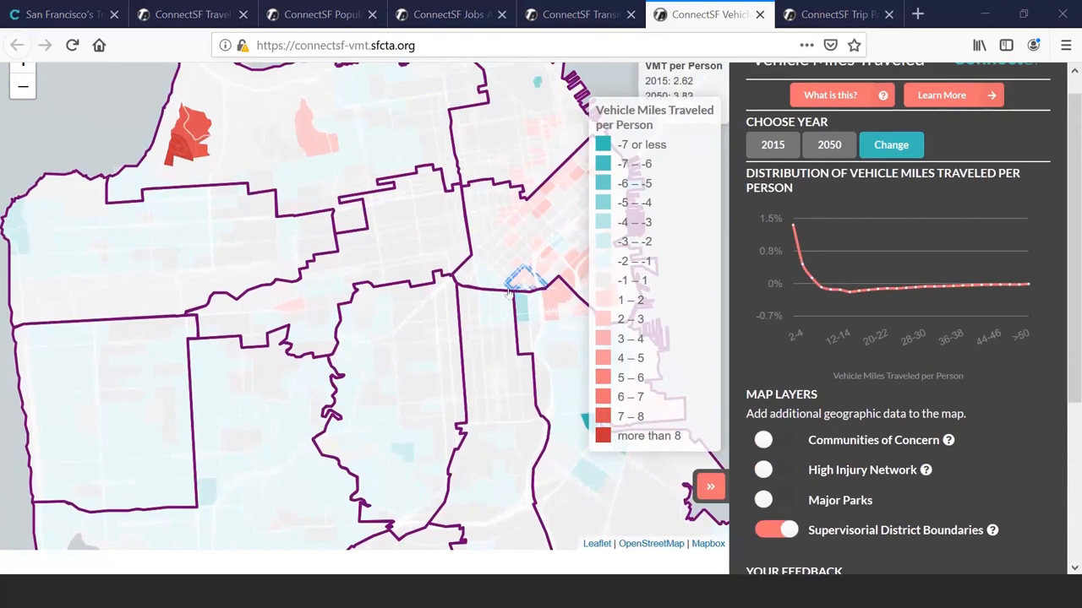
{"action": "mouse_move", "coordinate": [523, 279]}
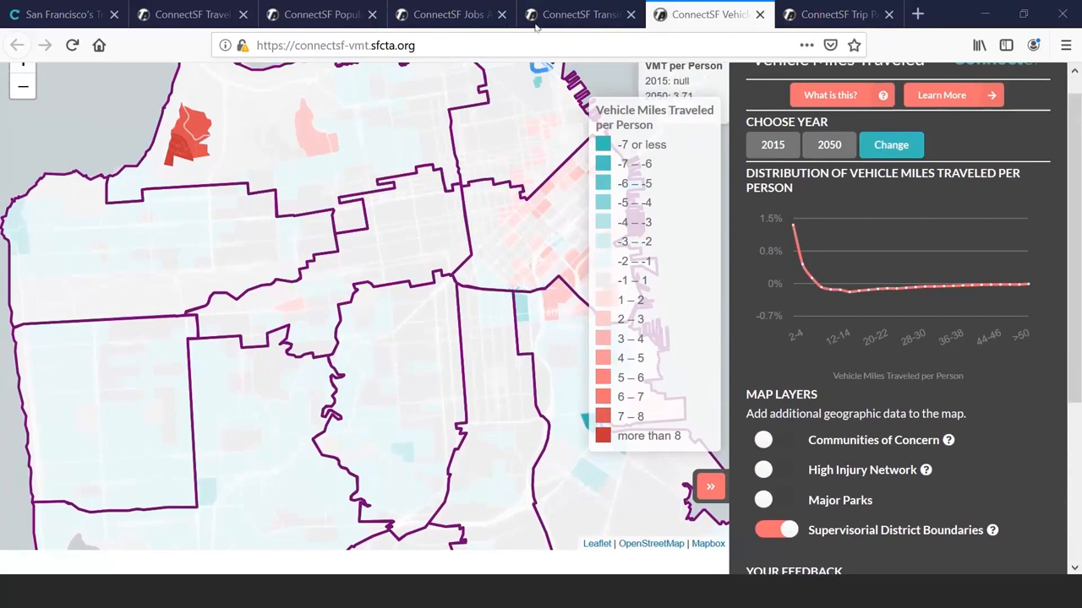